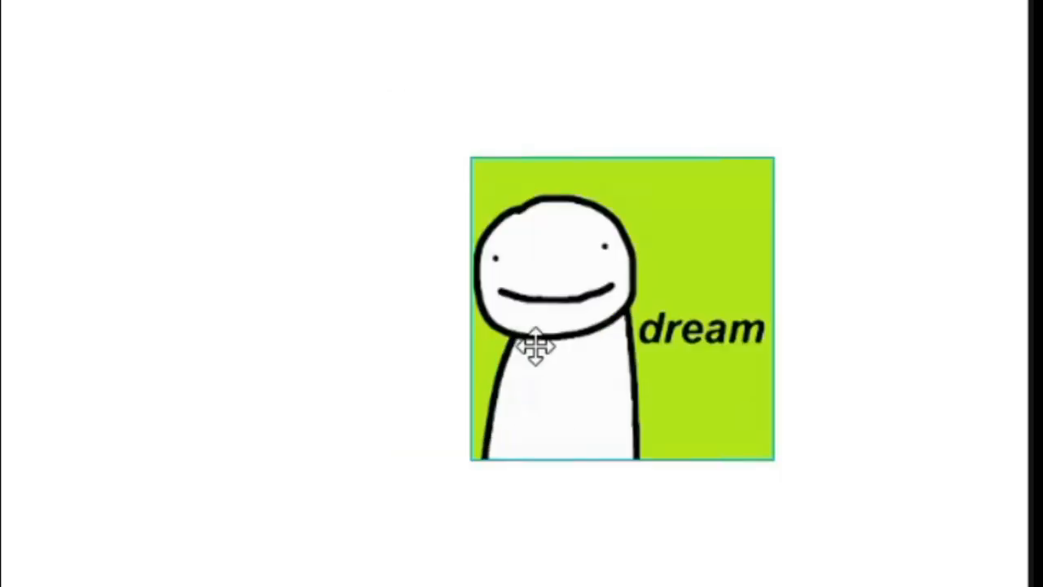
# Drag the dream picture to the upper left, then over to the top-right corner
pyautogui.moveTo(536, 345); pyautogui.dragTo(352, 481)
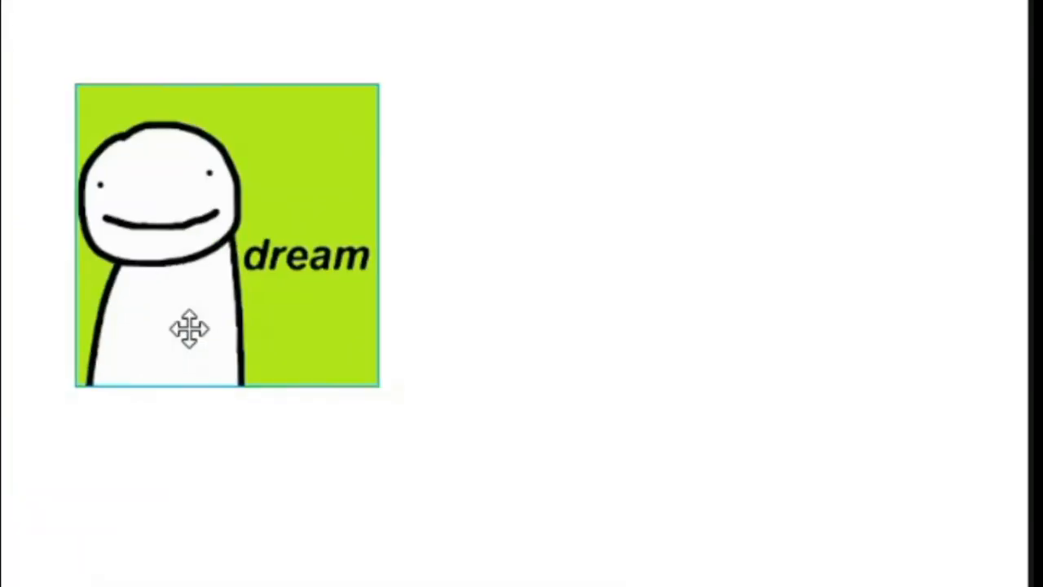
pyautogui.moveTo(190, 329); pyautogui.dragTo(713, 406)
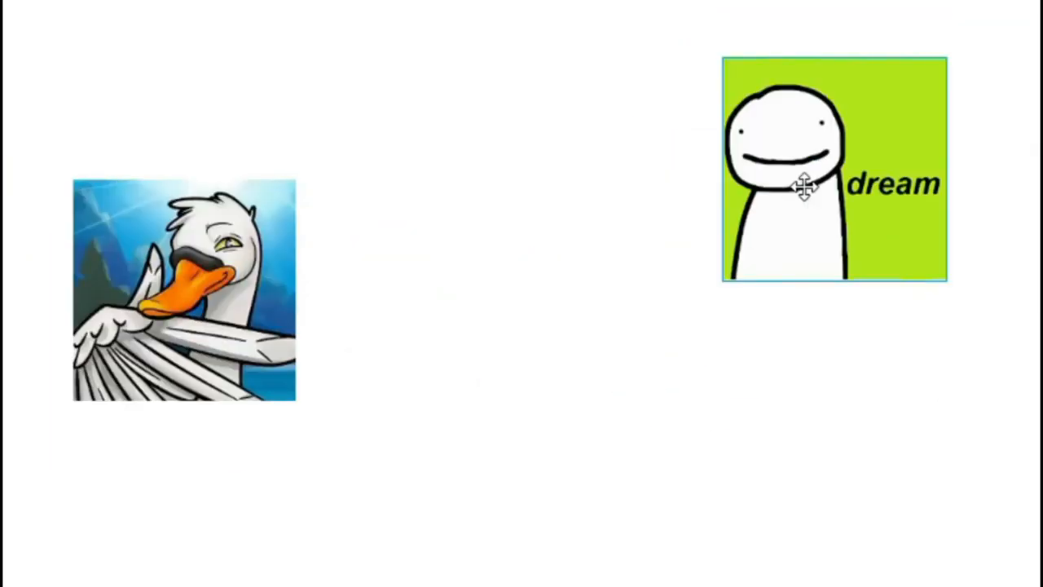
# Raise the swan picture slightly and bring the dream picture to the canvas centre
pyautogui.moveTo(803, 186); pyautogui.dragTo(803, 314)
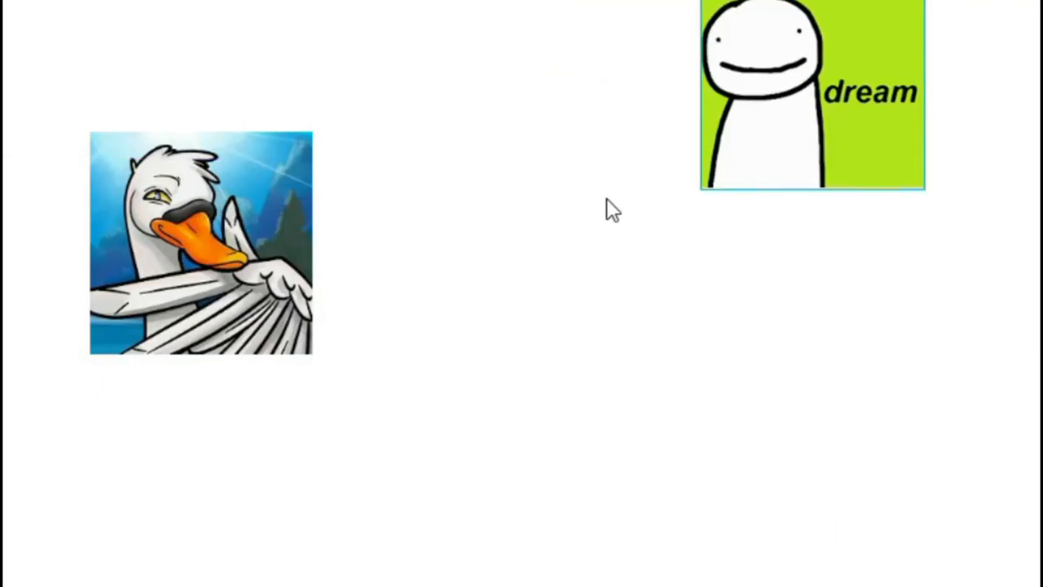
pyautogui.moveTo(812, 92); pyautogui.dragTo(431, 280)
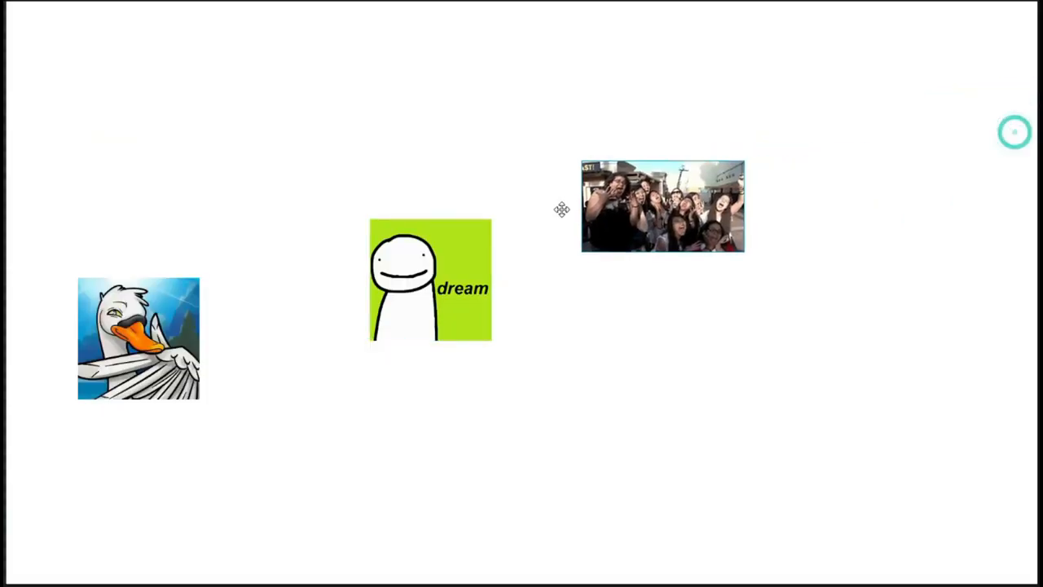
# Shift the crowd photo, then drag the gnome to the top right above the dream picture
pyautogui.moveTo(662, 206); pyautogui.dragTo(613, 200)
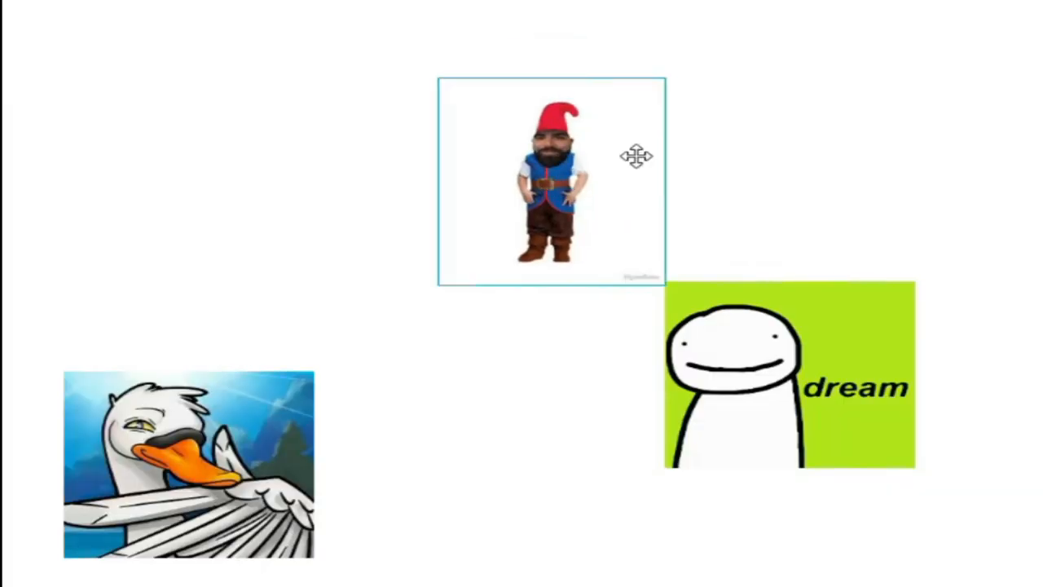
pyautogui.moveTo(550, 184); pyautogui.dragTo(740, 168)
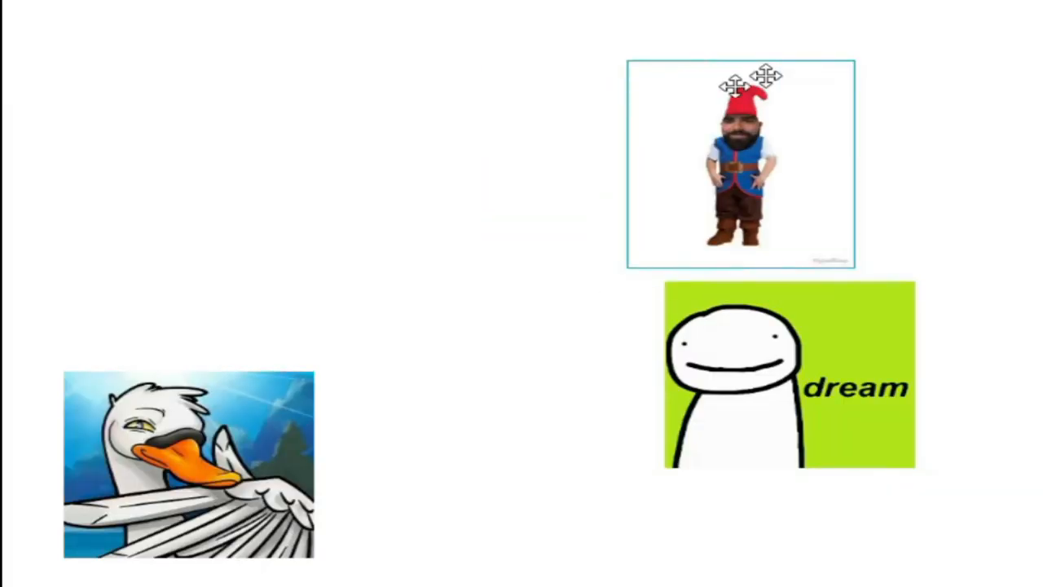
pyautogui.moveTo(740, 163); pyautogui.dragTo(737, 135)
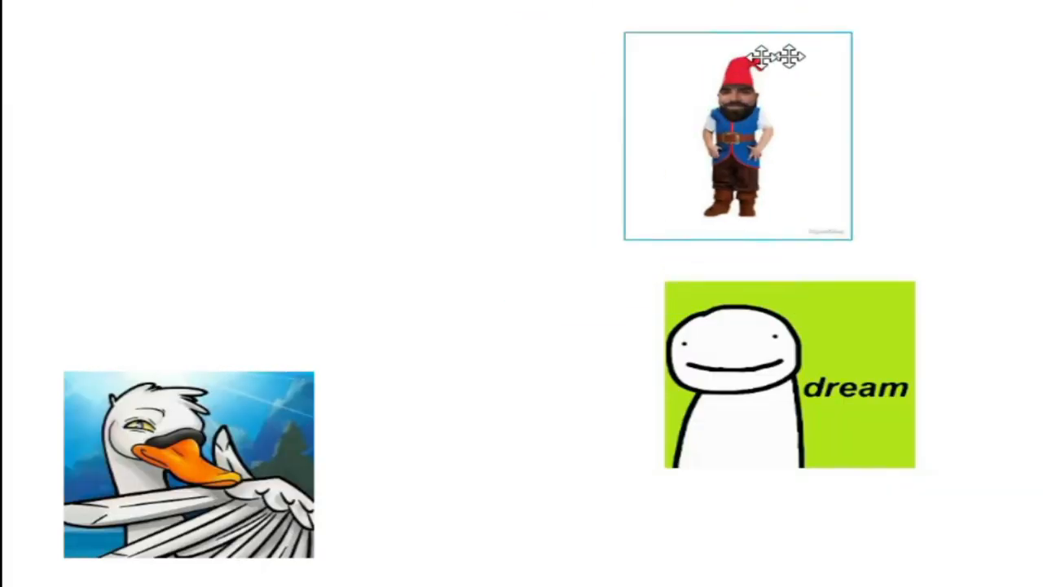